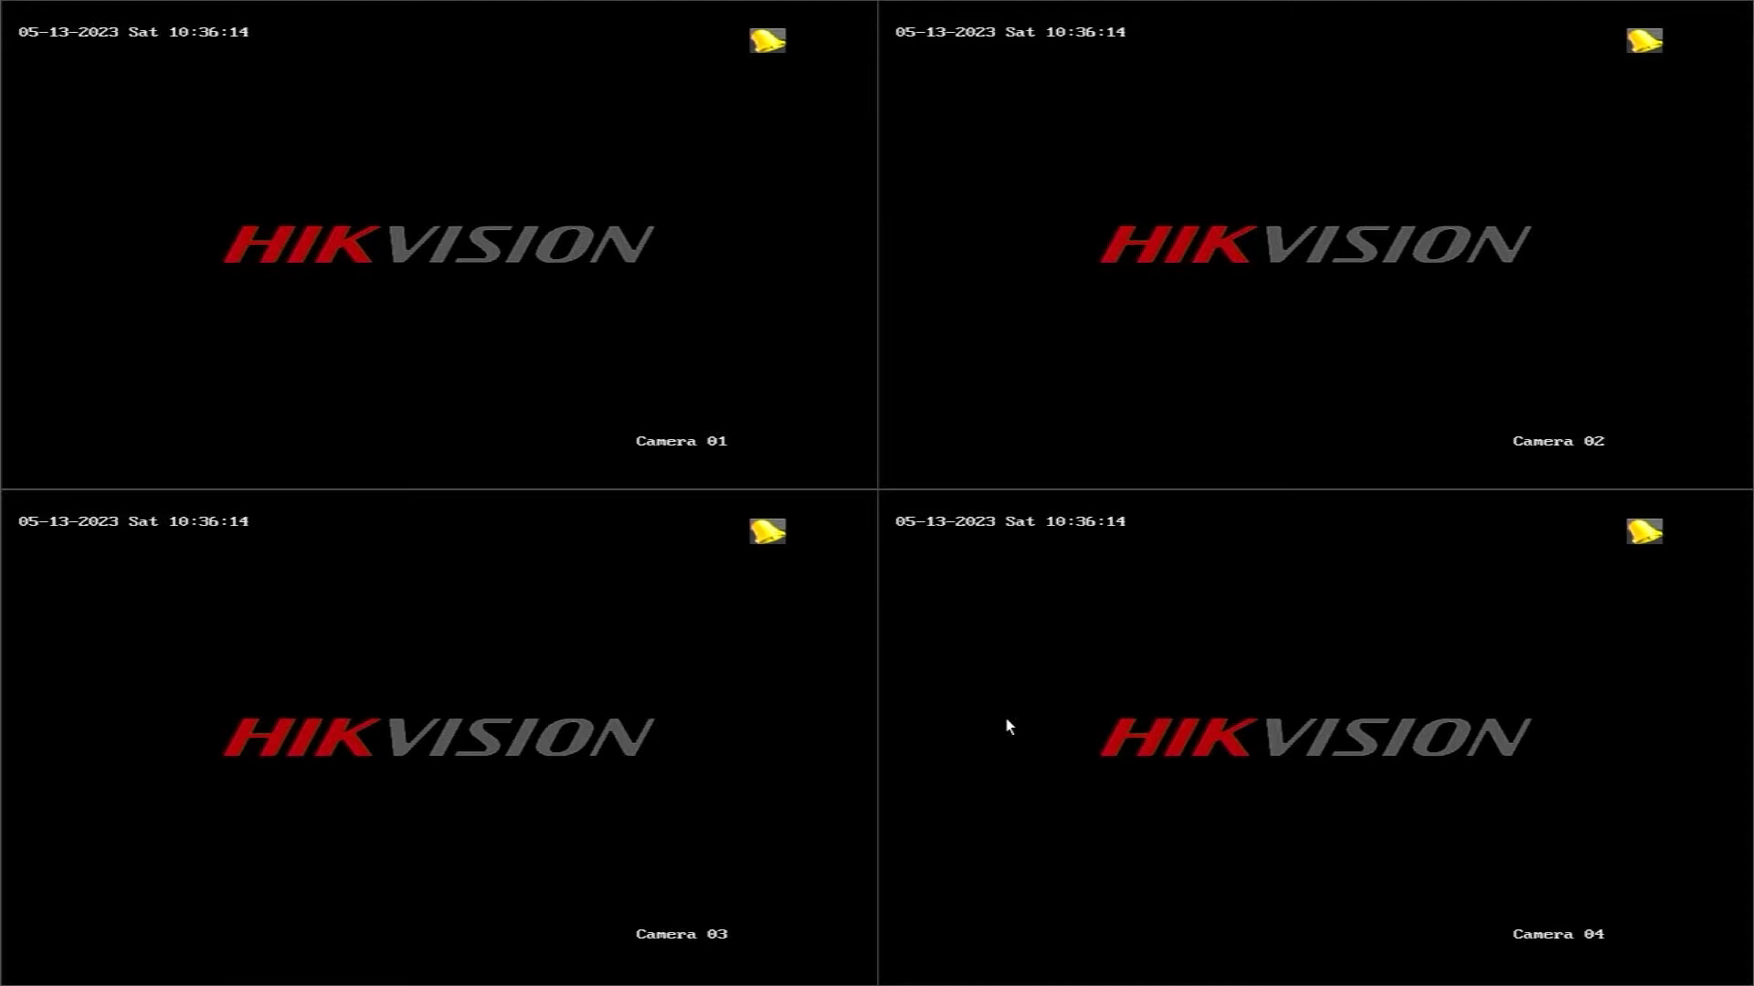
mouse_move(796, 424)
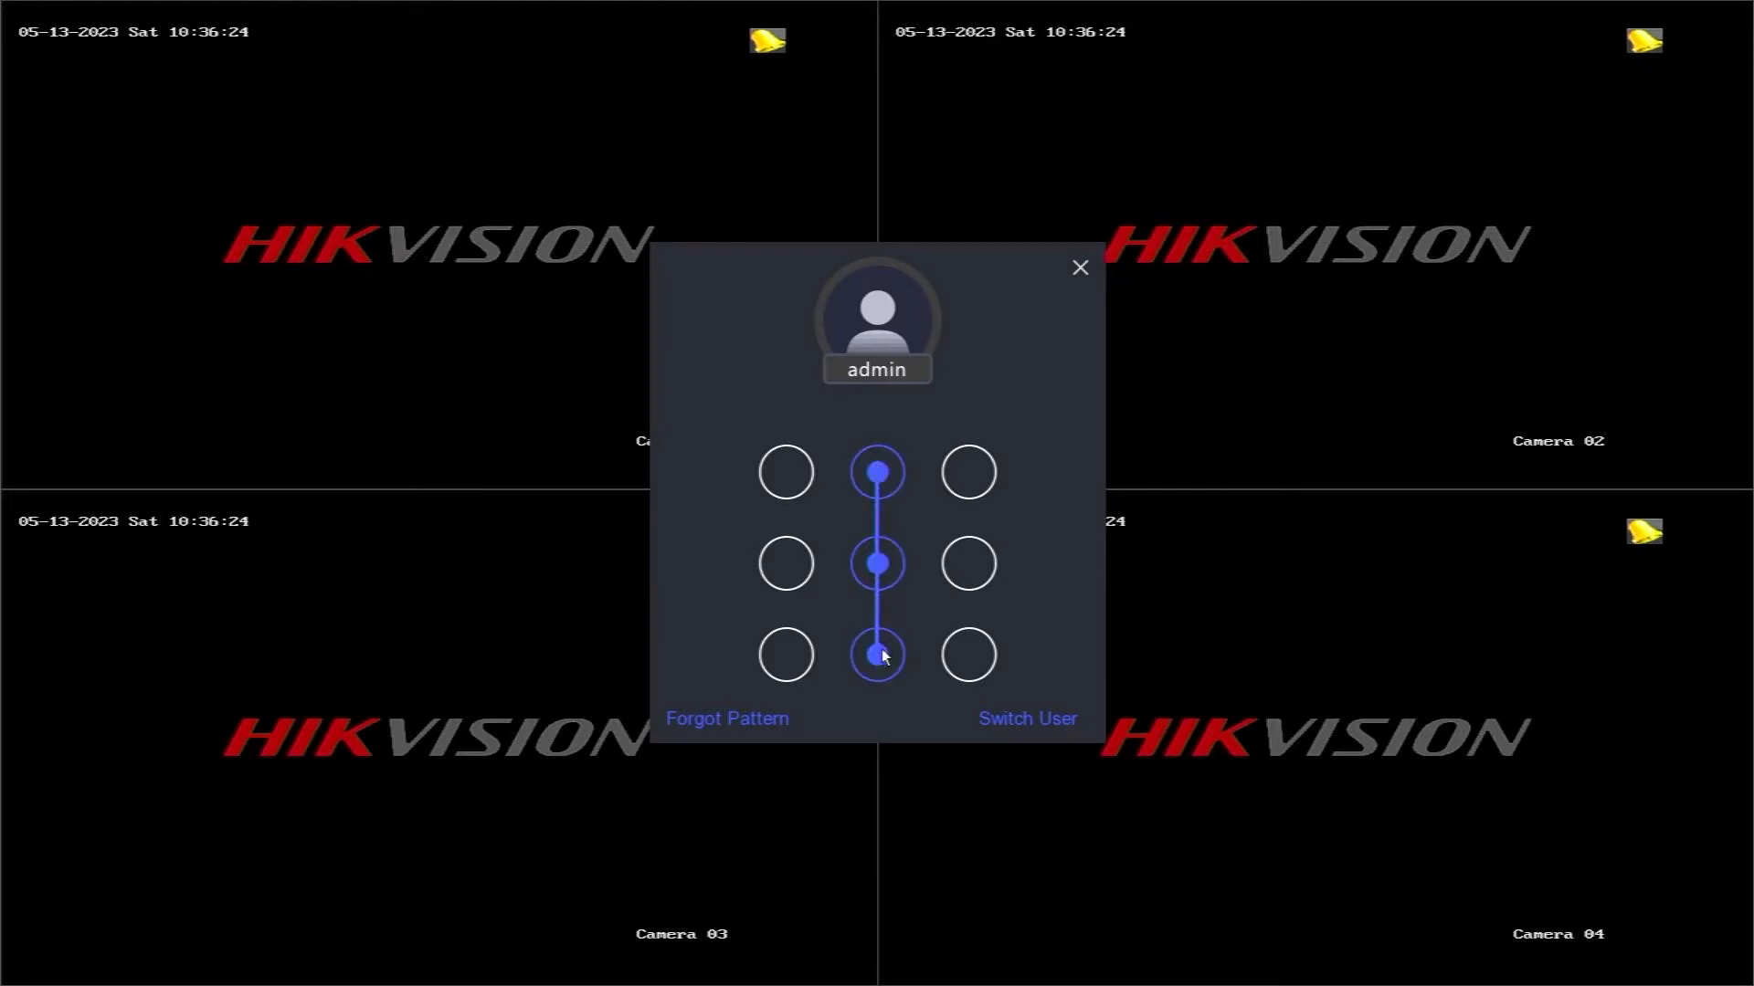
Complete the admin unlock pattern to log in to the live view.
left_click(877, 656)
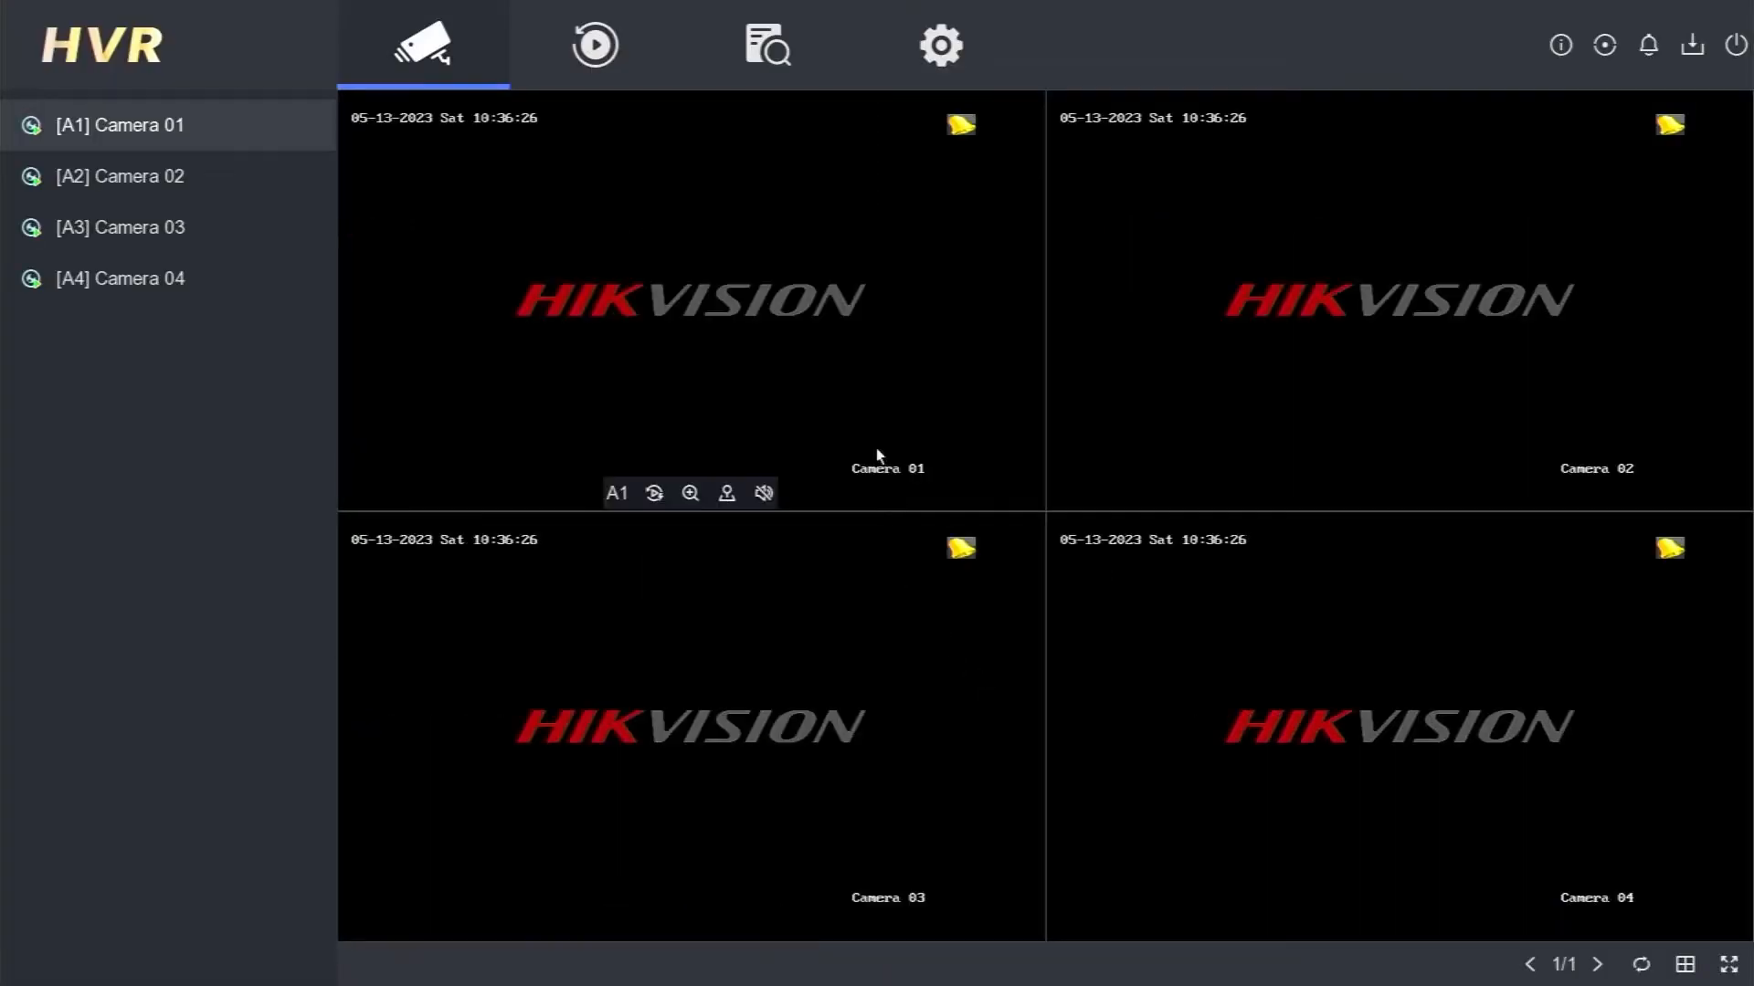
Go to Configuration > Network > General to reach the TCP/IP settings (DHCP on, 192.168.1.106).
left_click(940, 45)
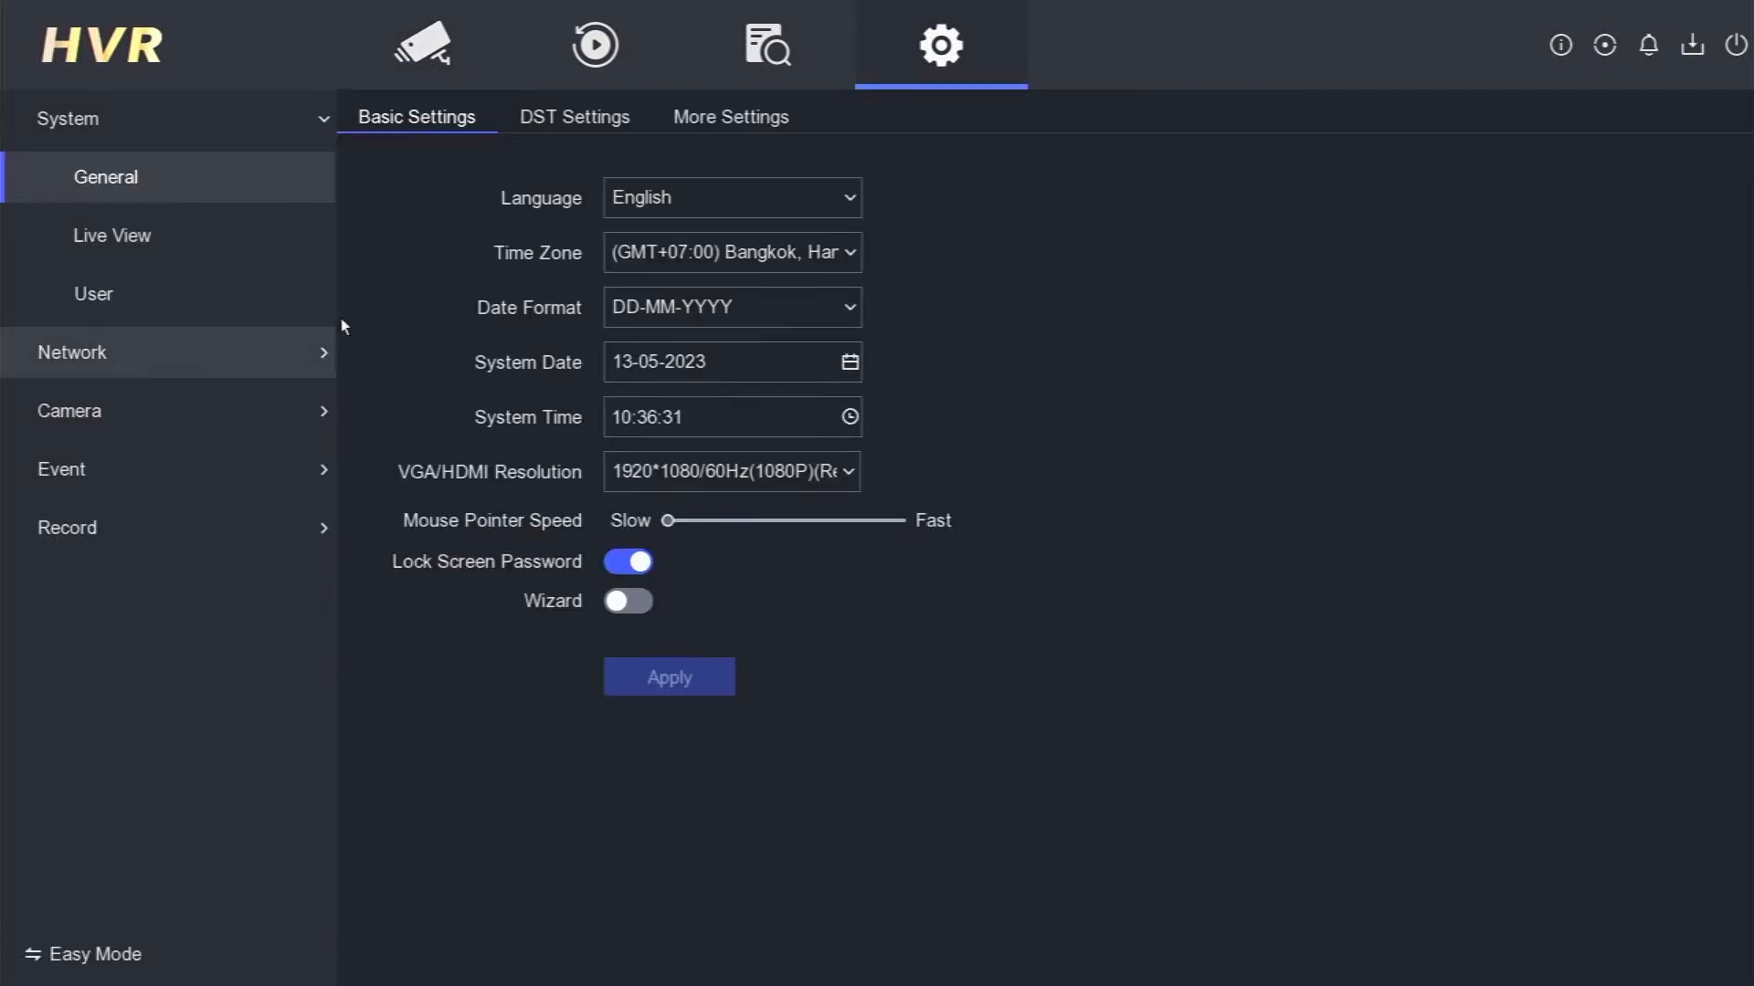
left_click(71, 353)
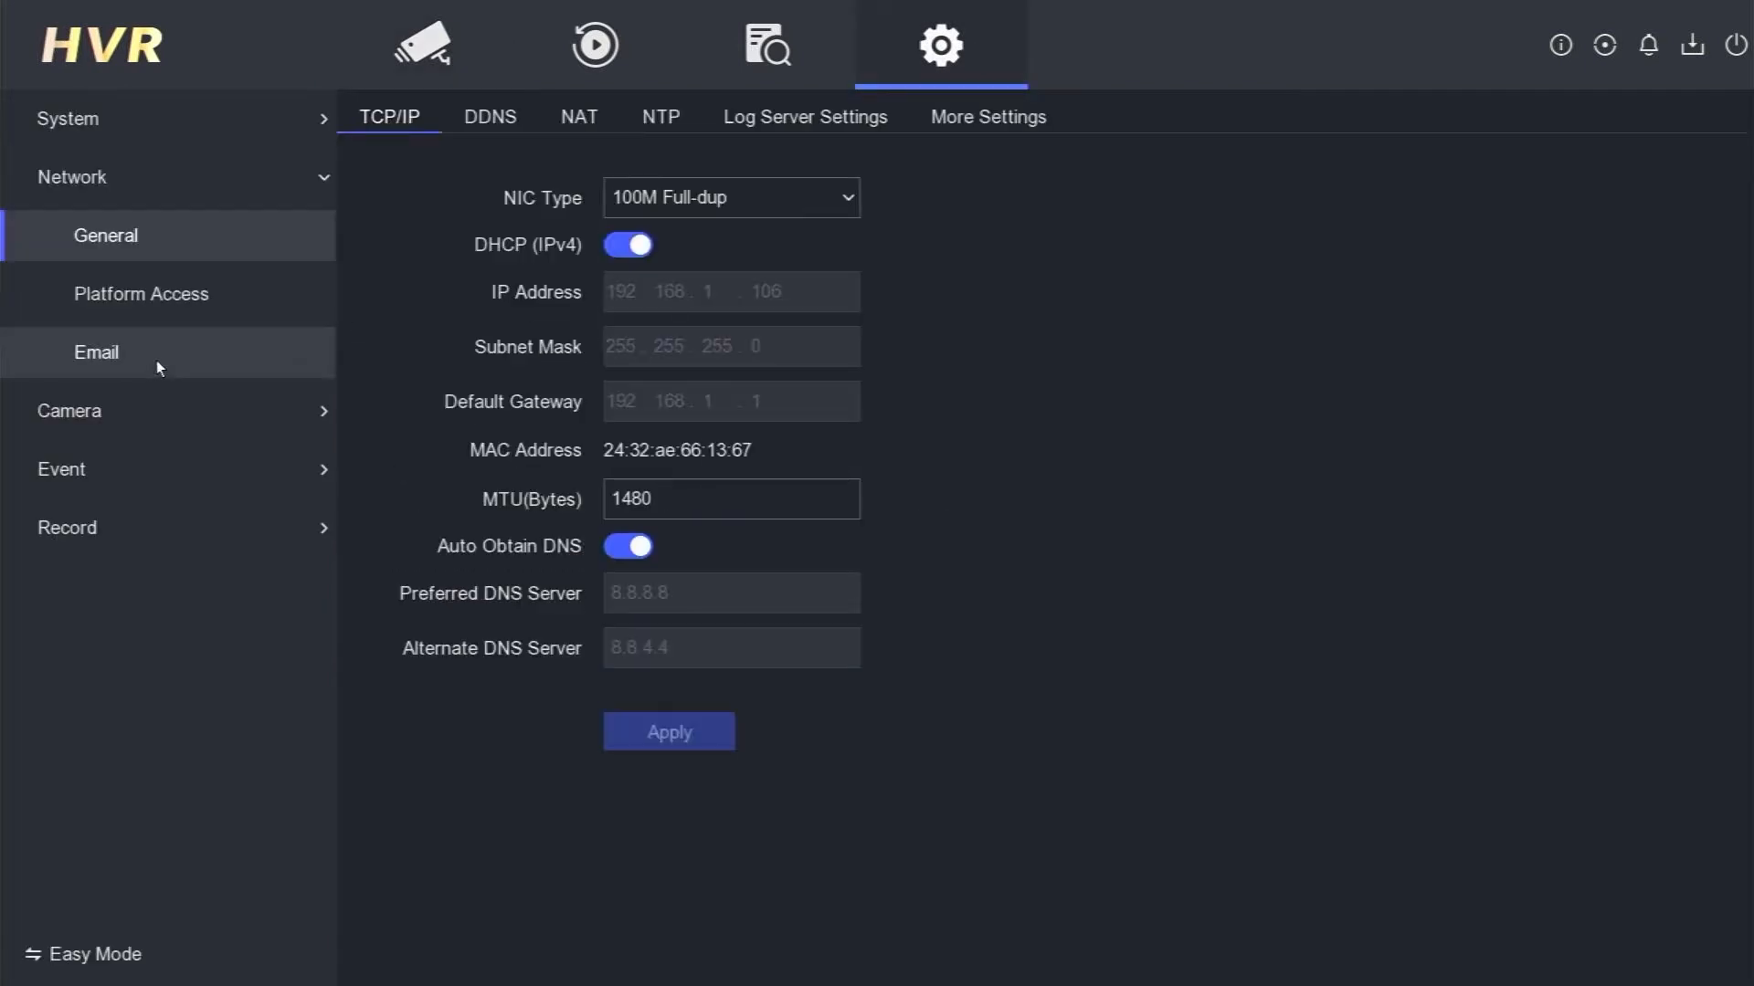
mouse_move(604, 252)
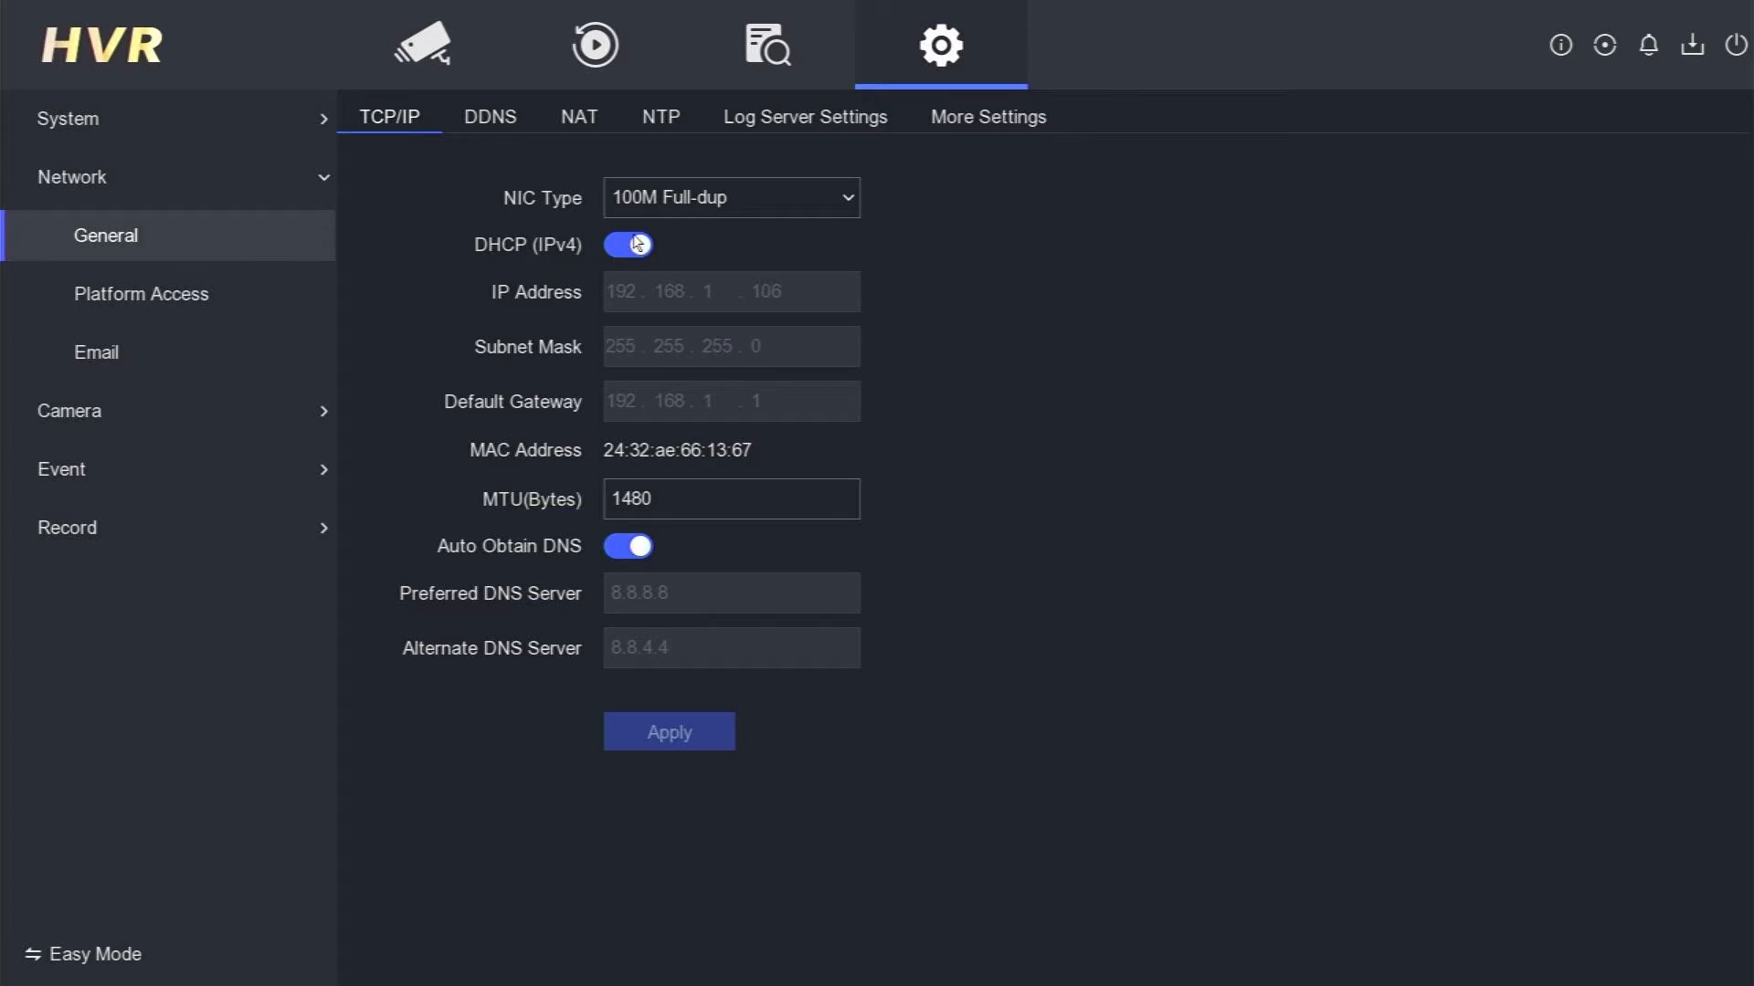
Turn DHCP off, apply static IP 192.168.1.192 with gateway 192.168.1.1, then check Platform Access.
left_click(628, 245)
type("92")
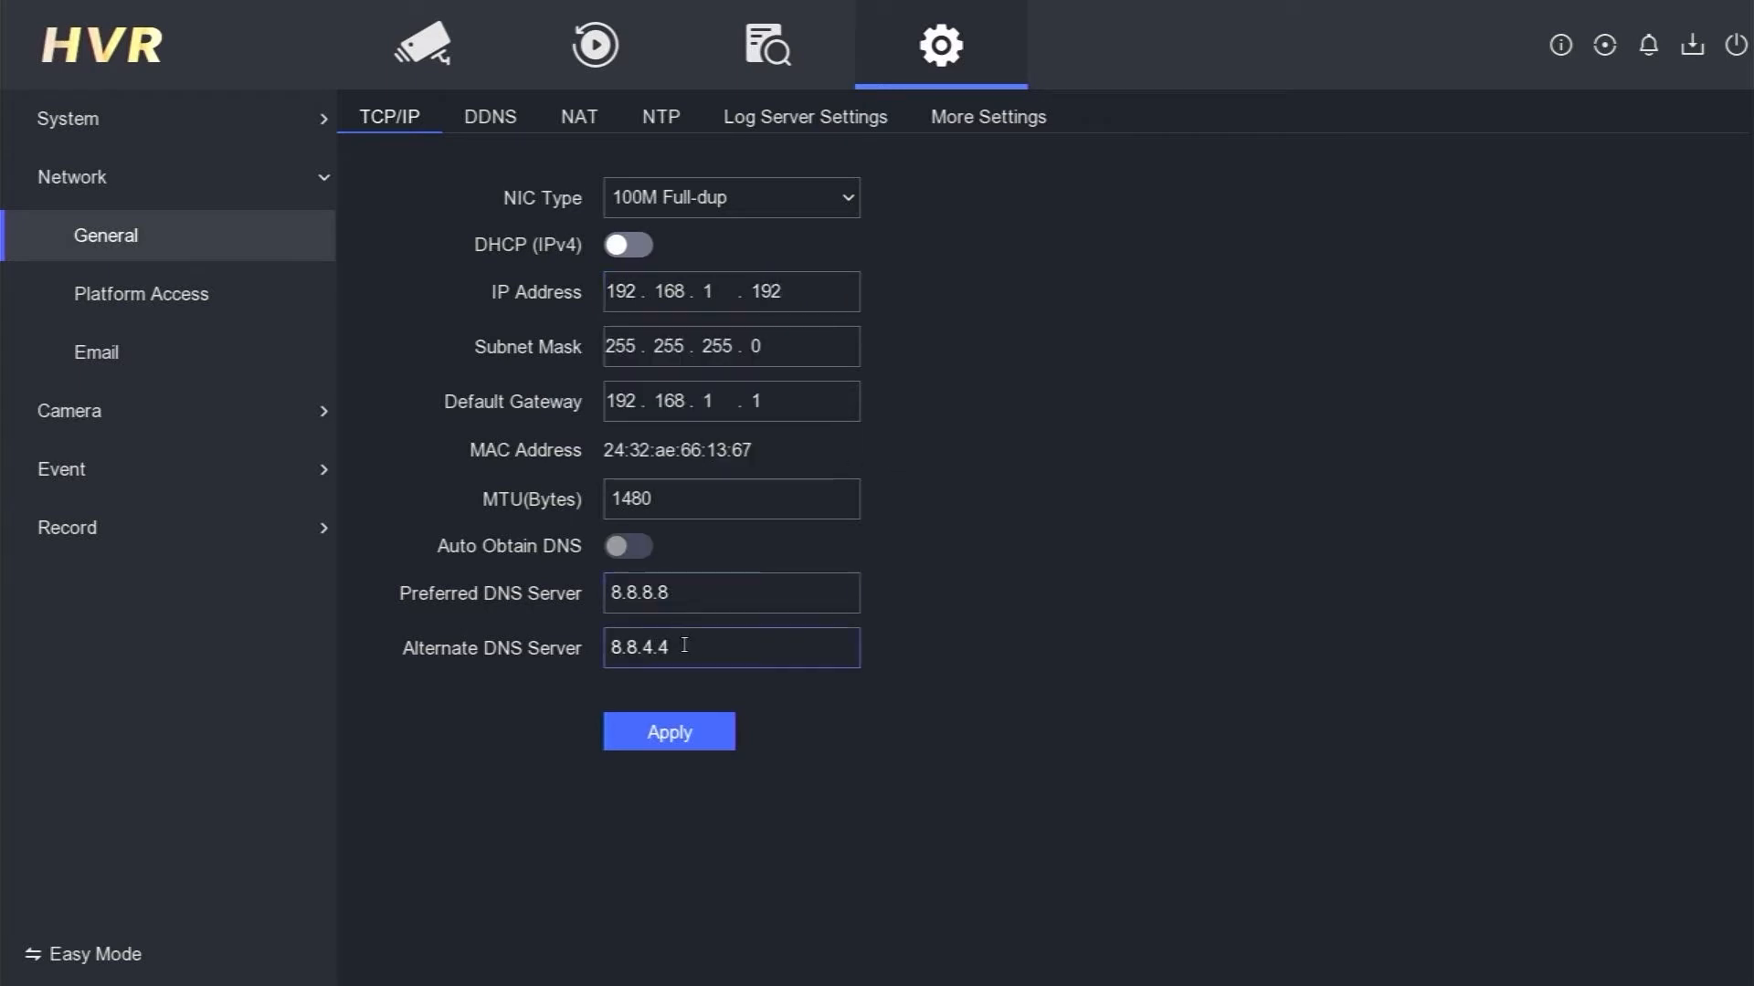
left_click(666, 732)
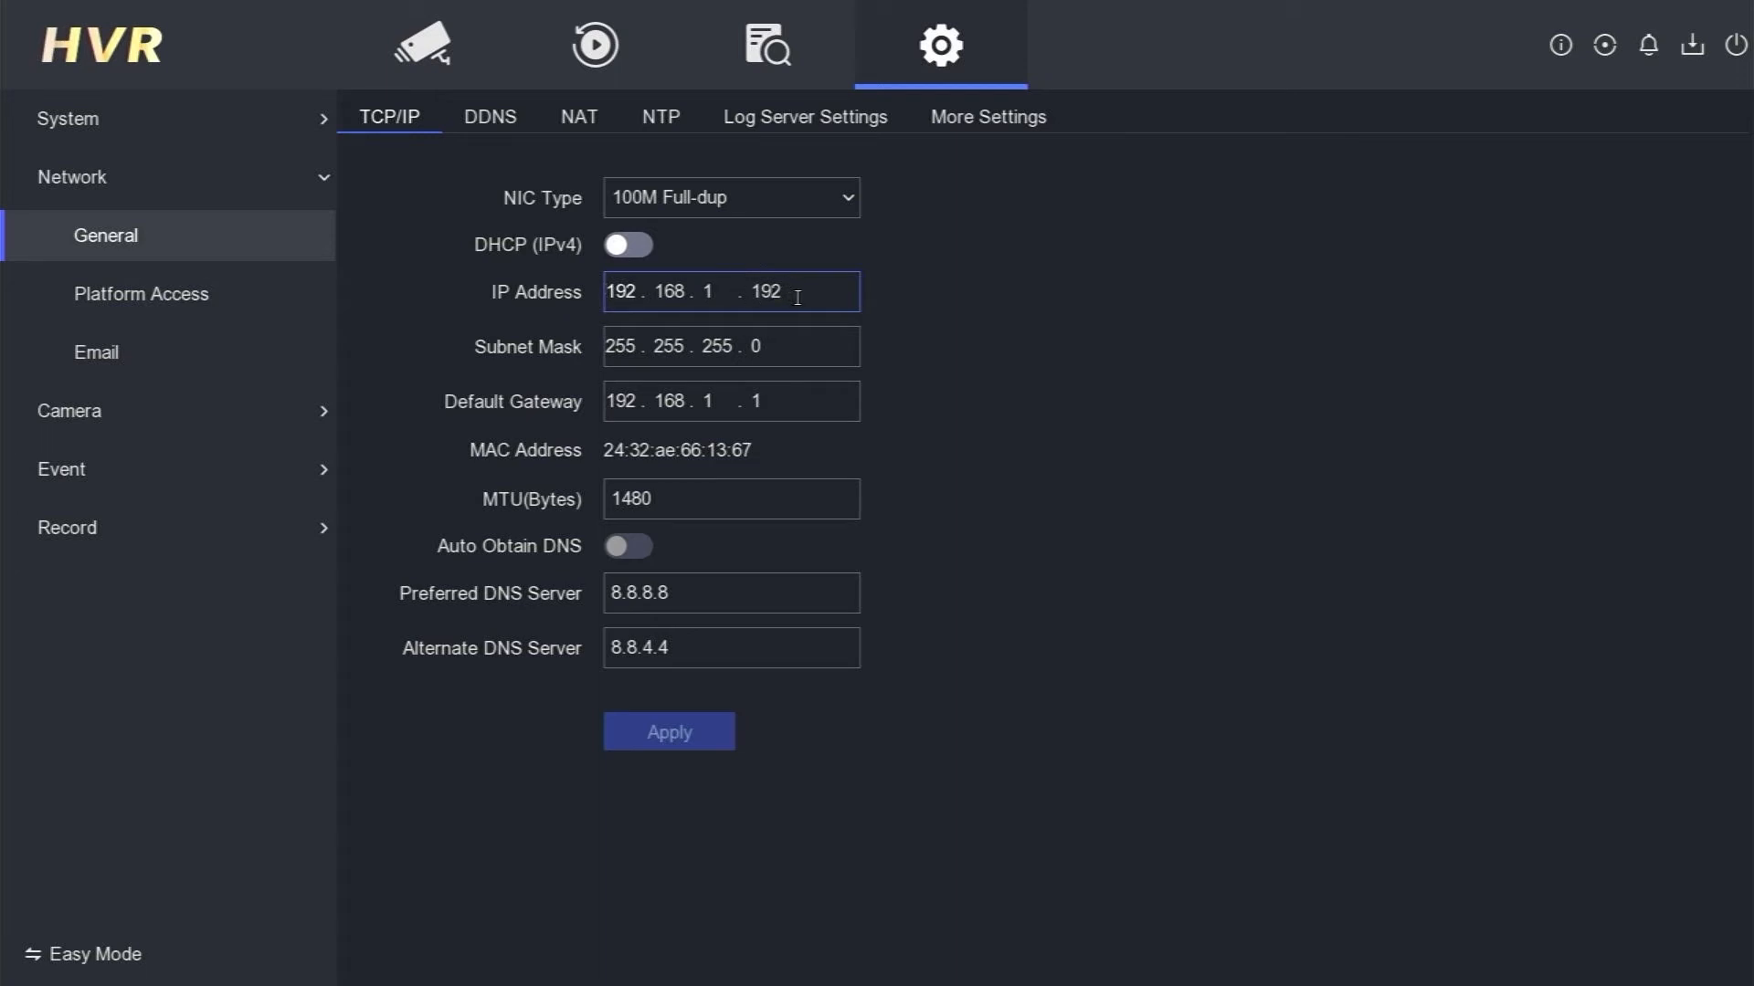
left_click(141, 294)
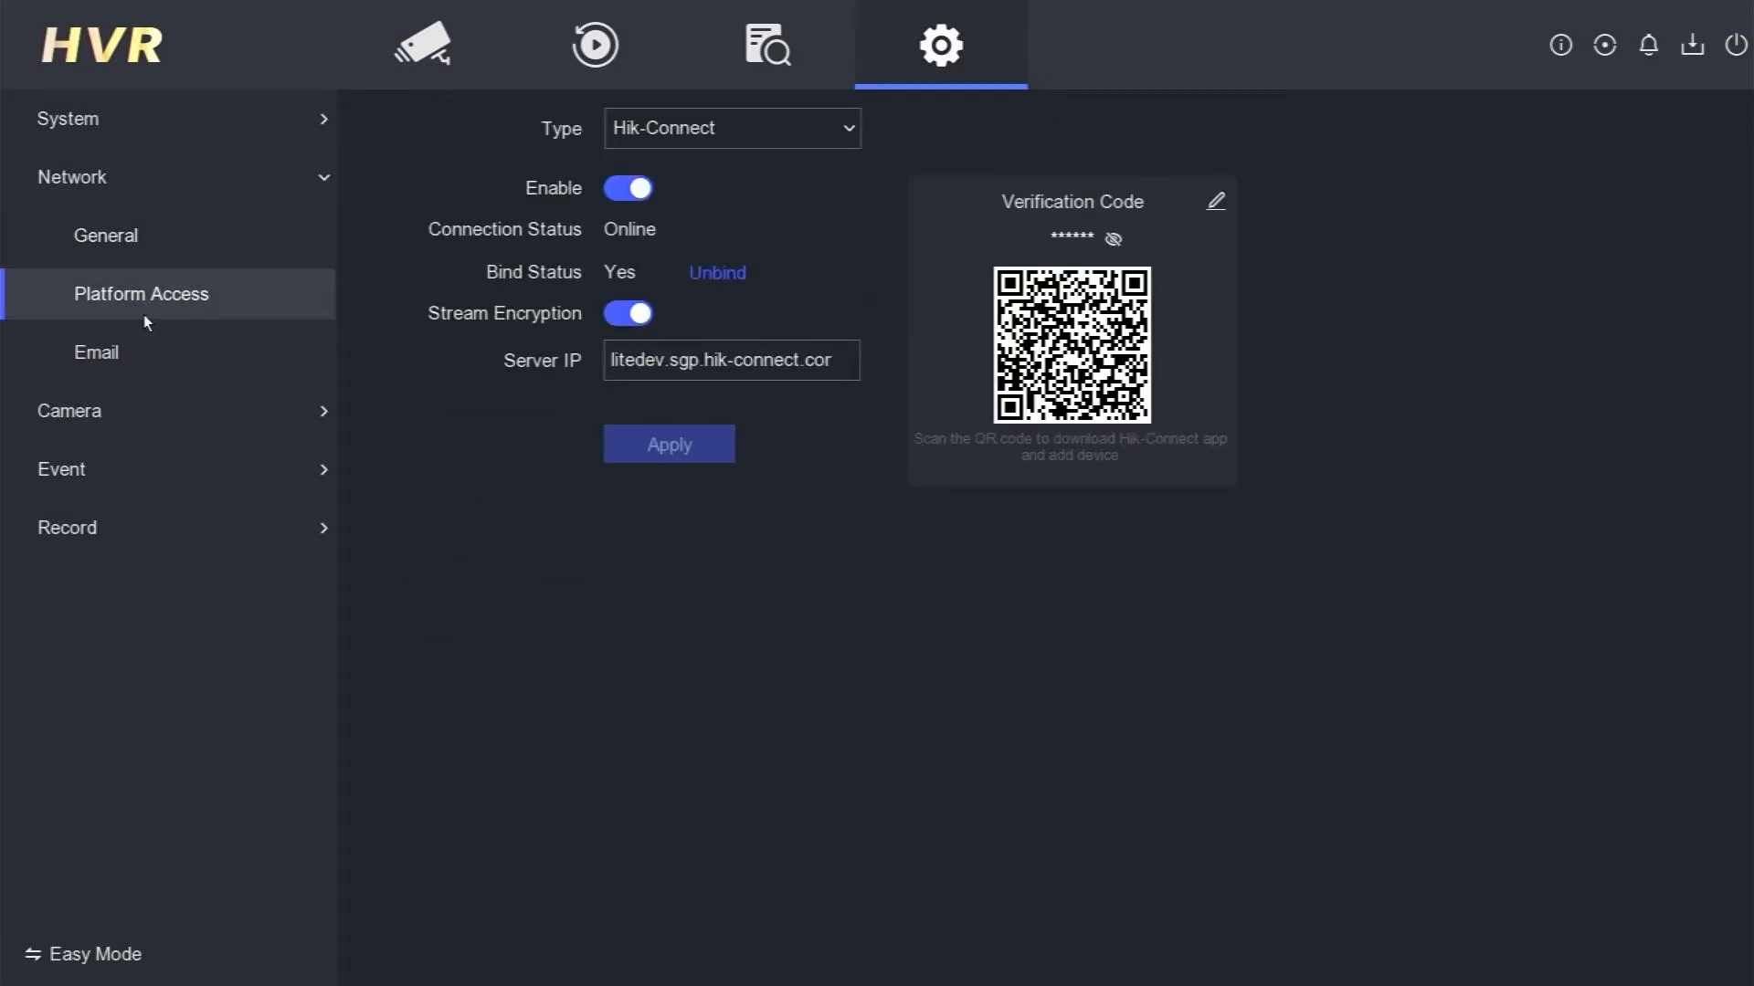
Return to Network > General and verify the IP Address field still reads 192.168.1.192 with DHCP off.
left_click(105, 235)
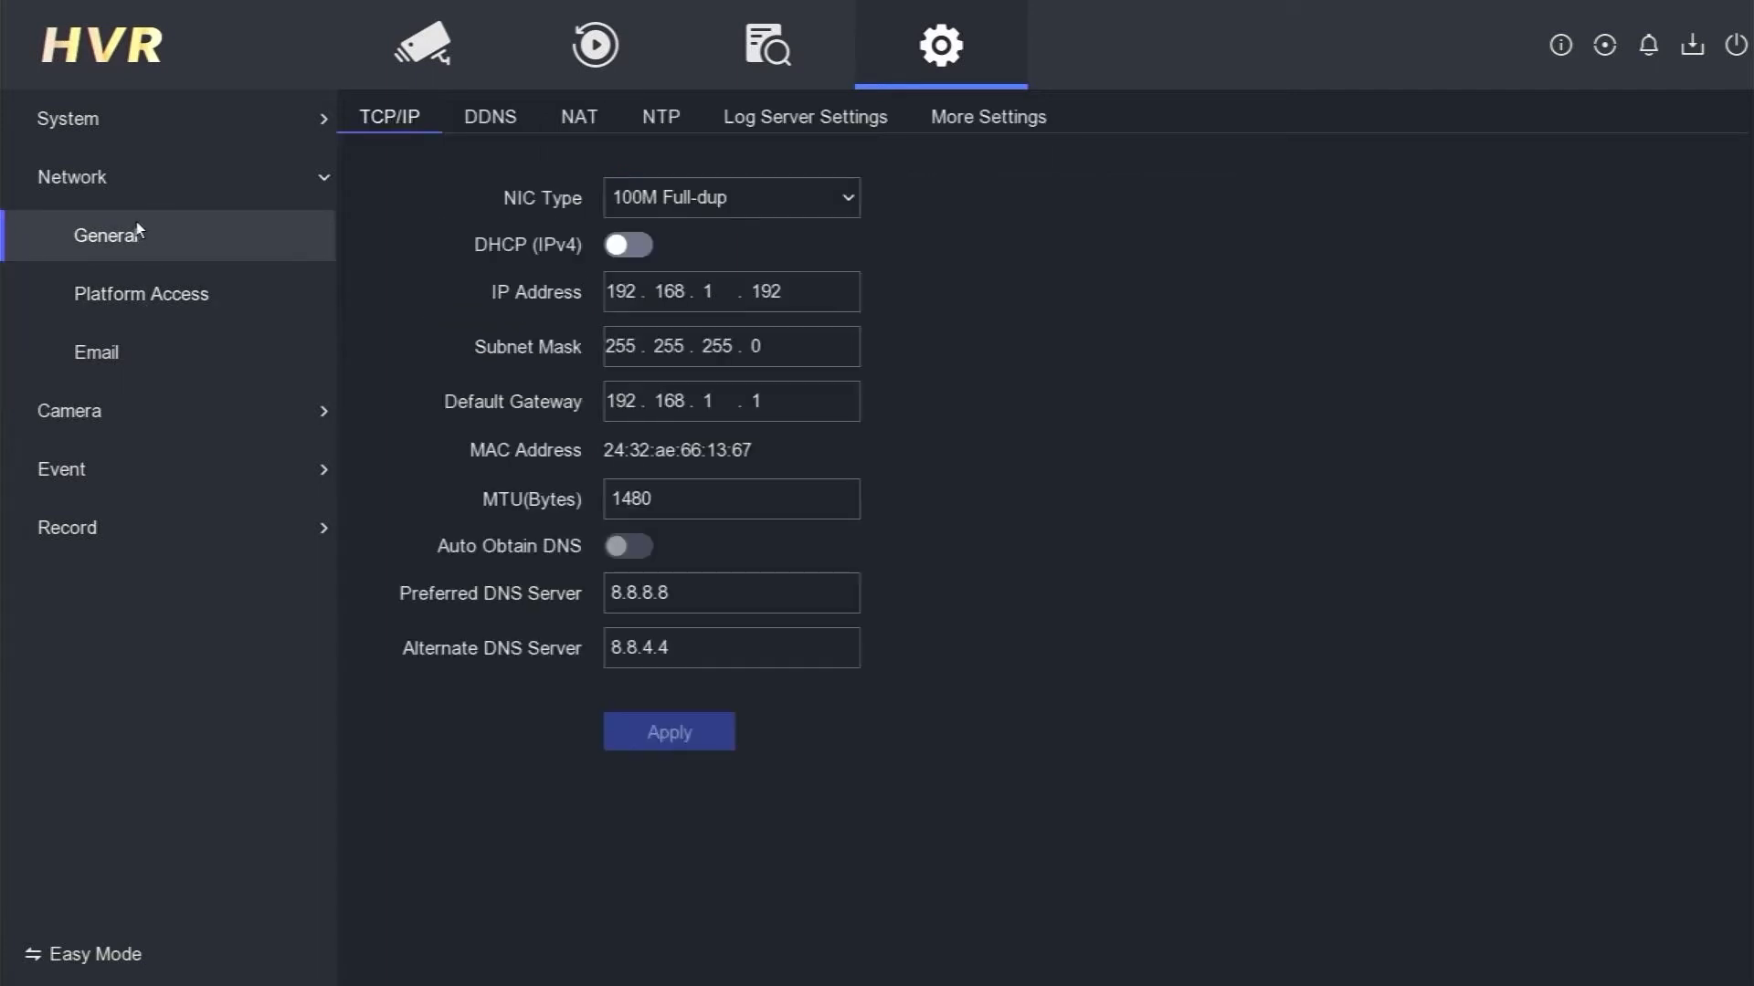
left_click(730, 292)
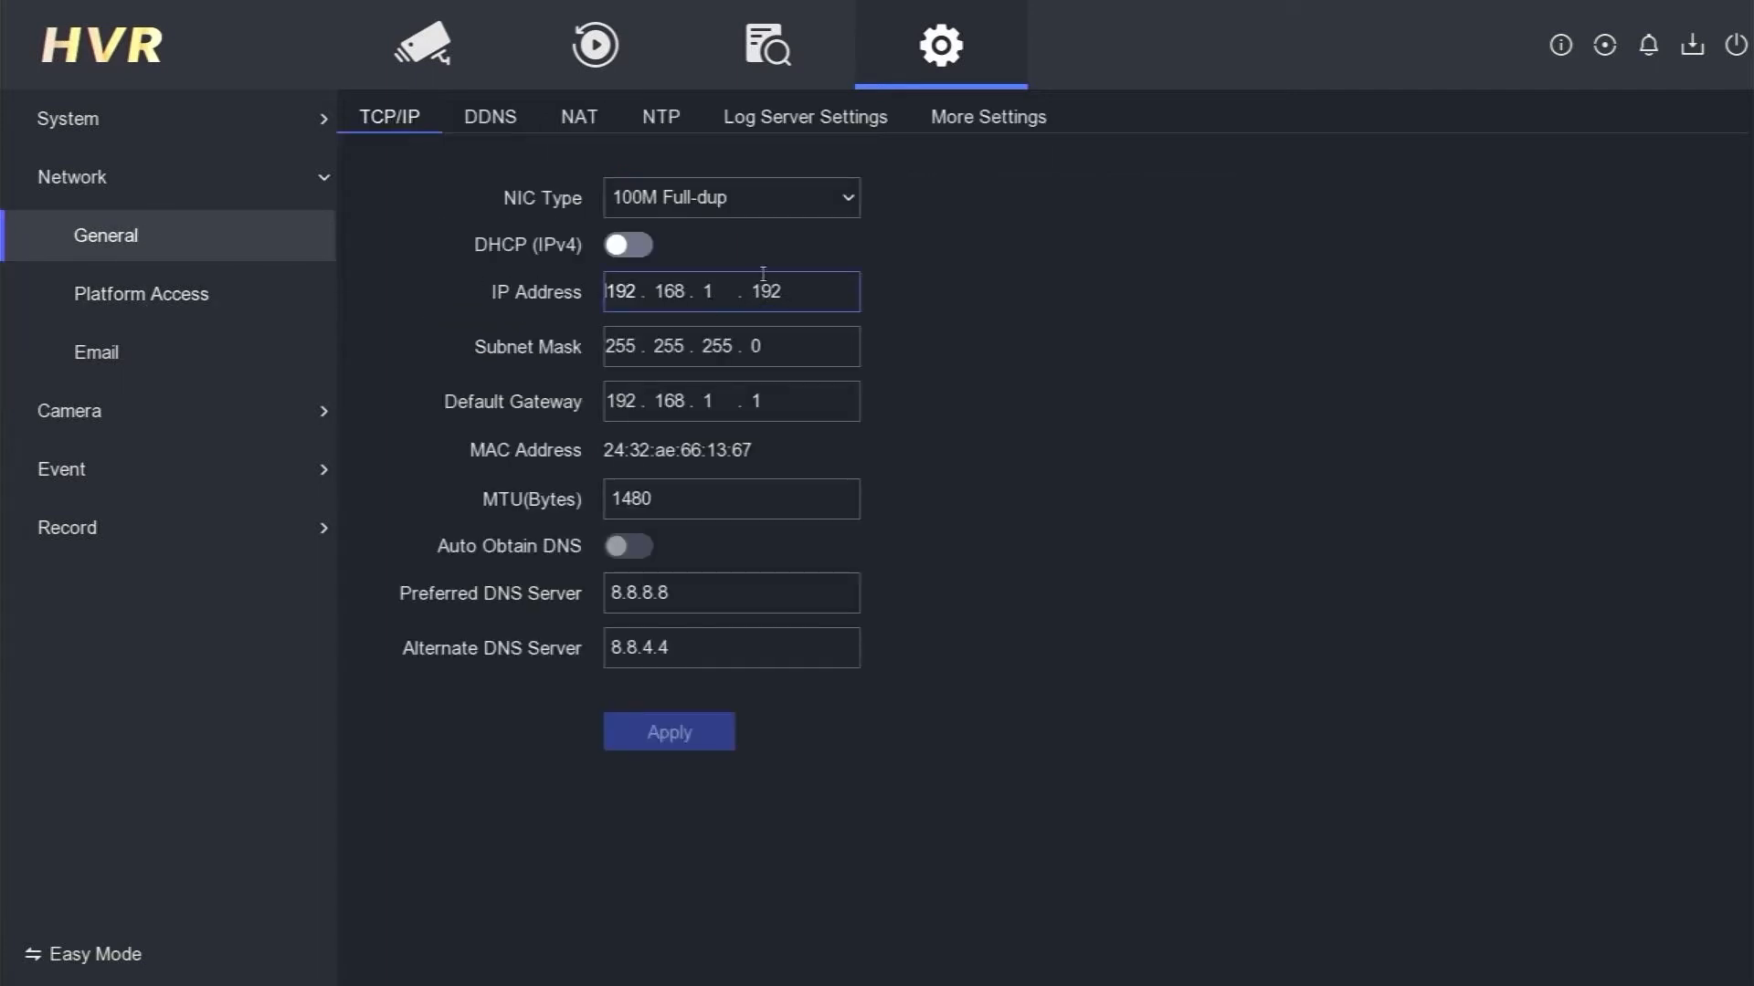
left_click(730, 400)
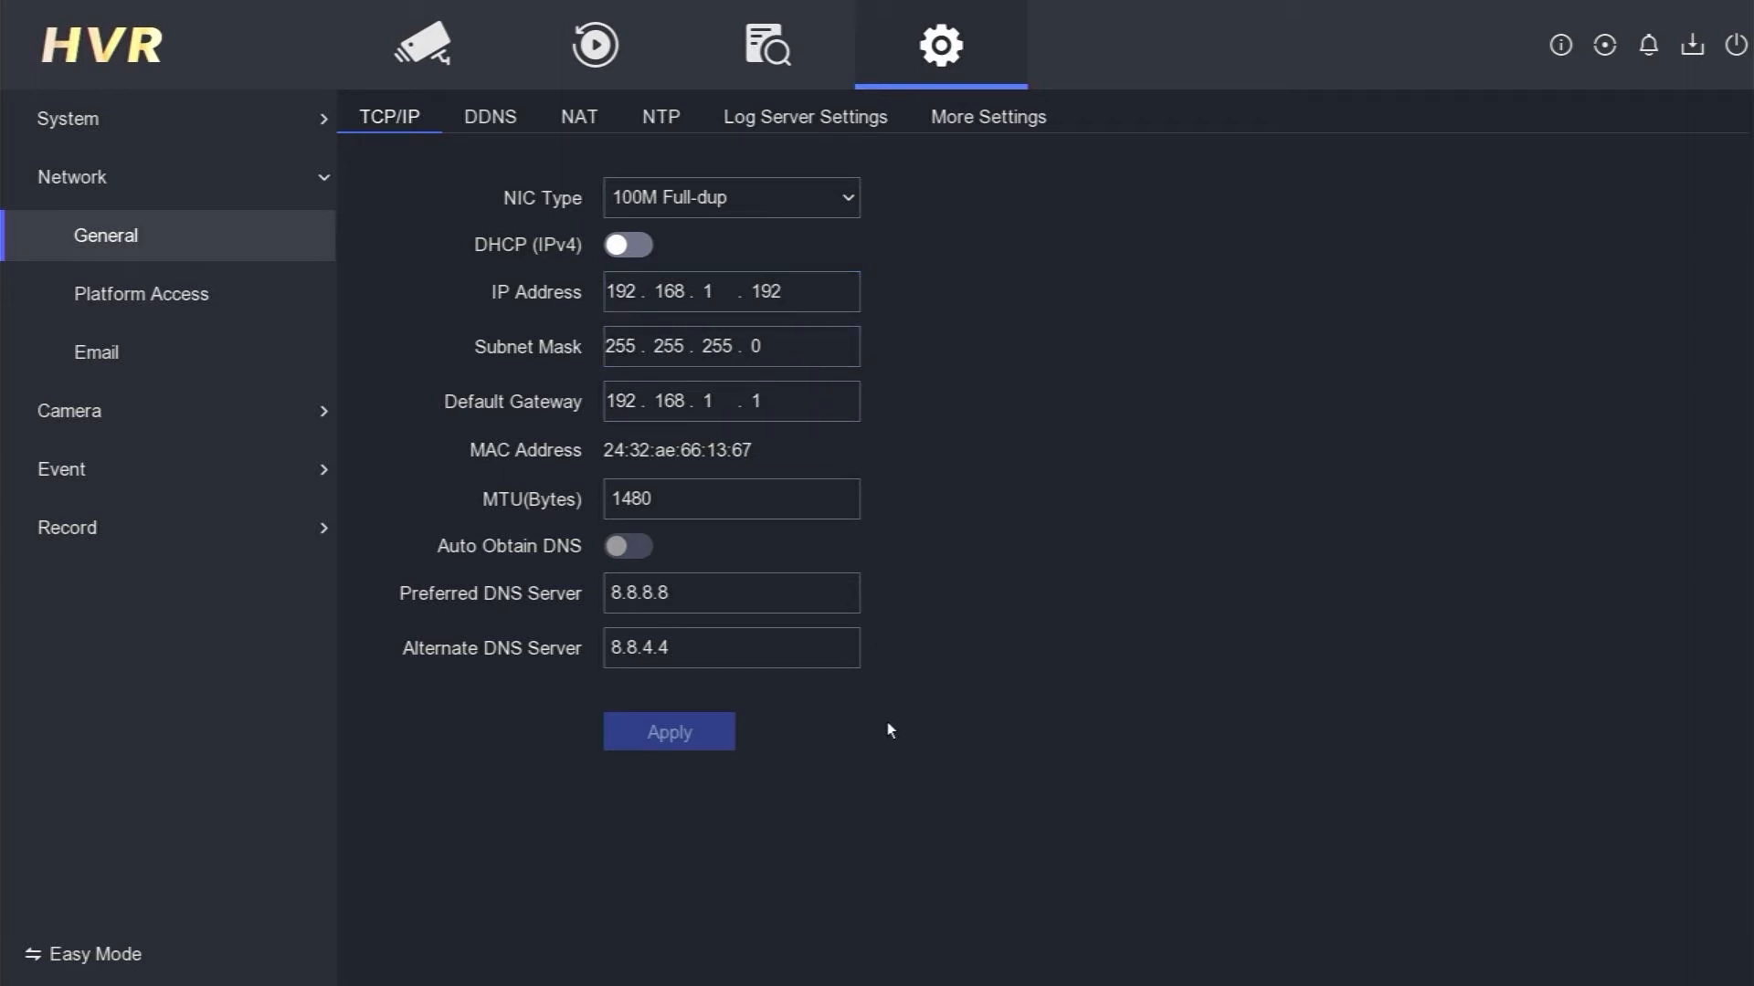
left_click(761, 293)
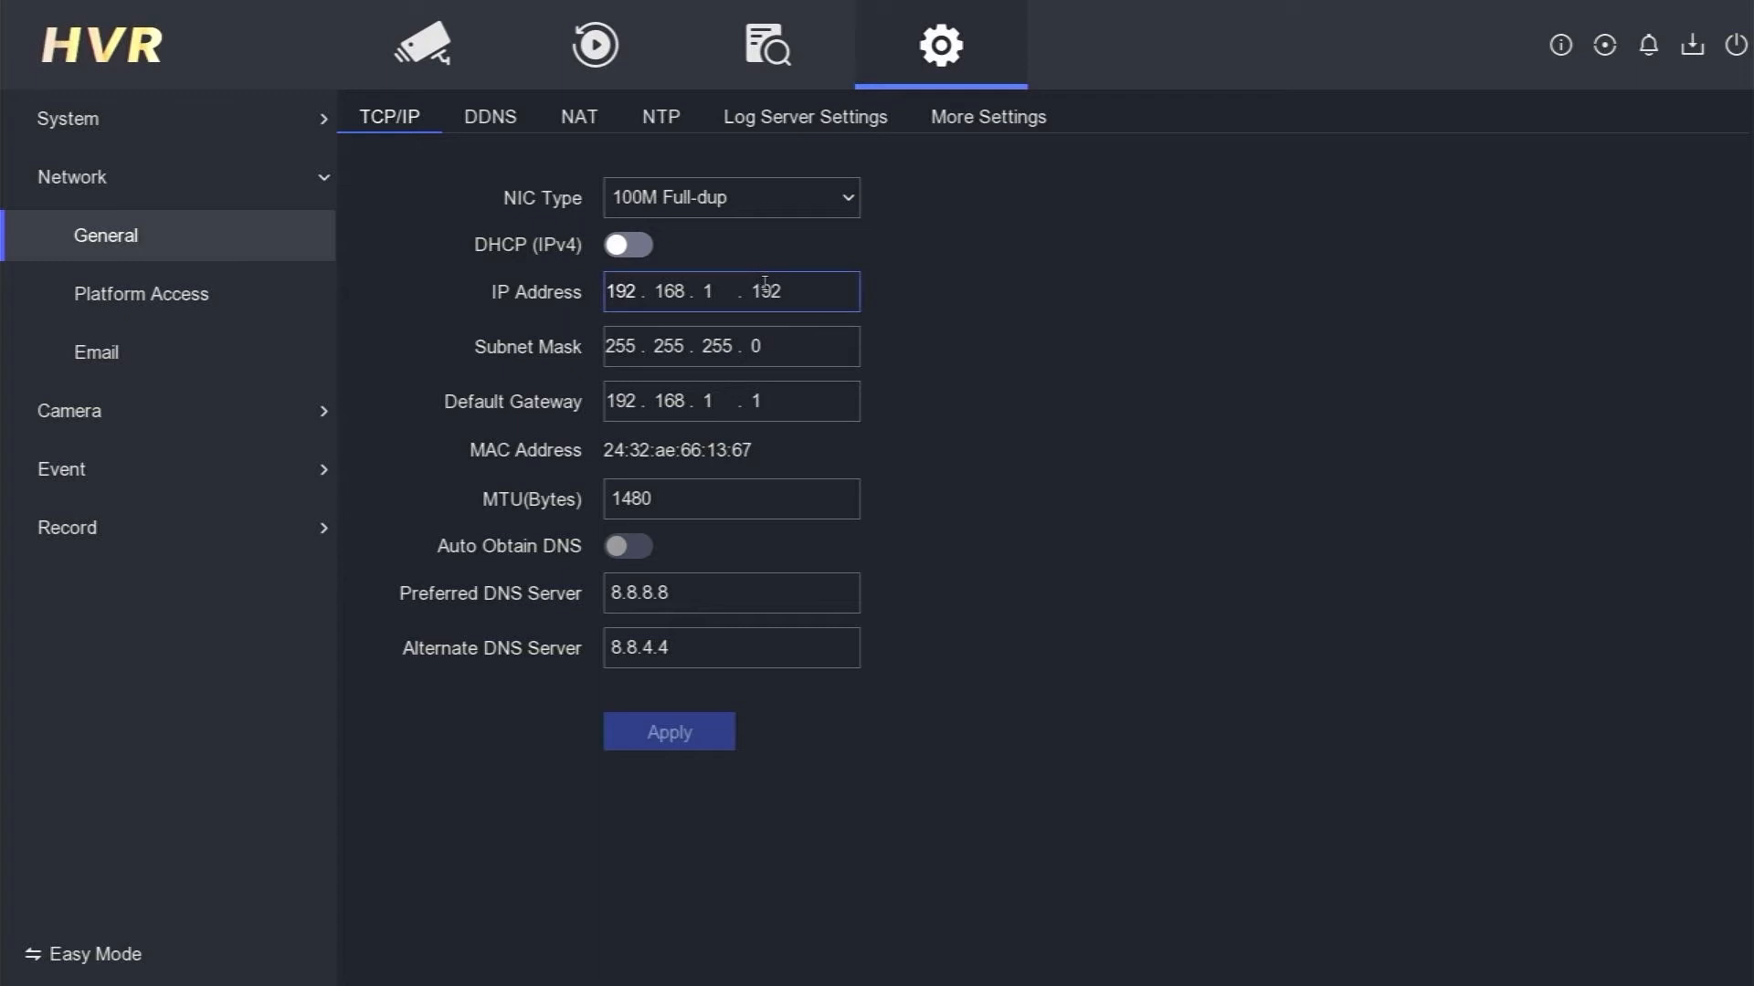